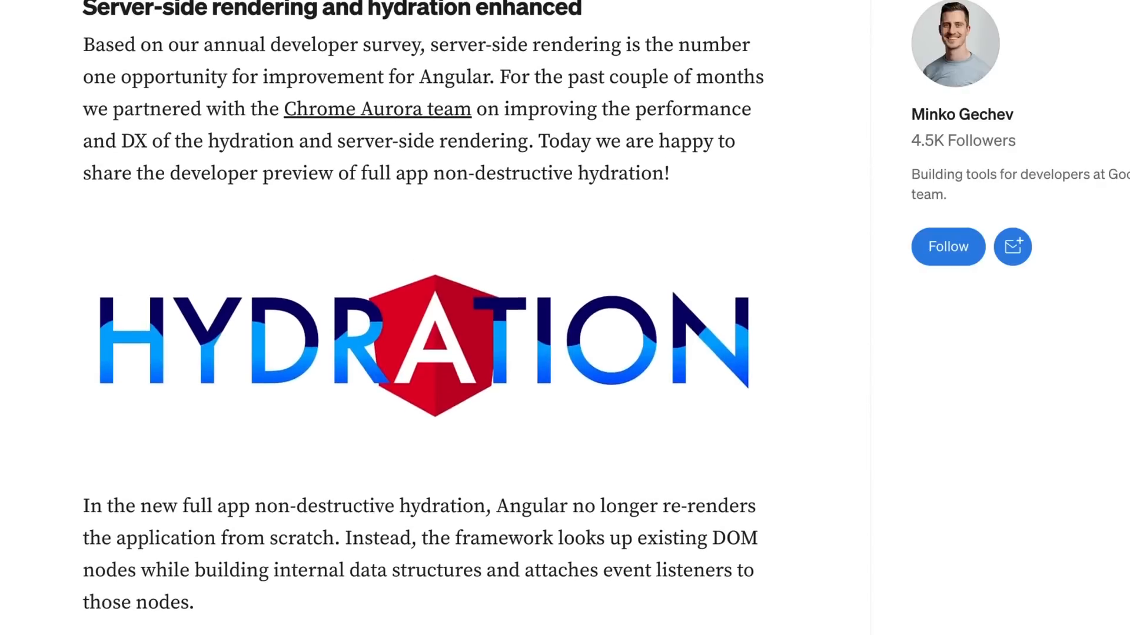
# - Scroll the Angular v16 Medium article down to the 'Required inputs' section
pyautogui.scroll(-3)
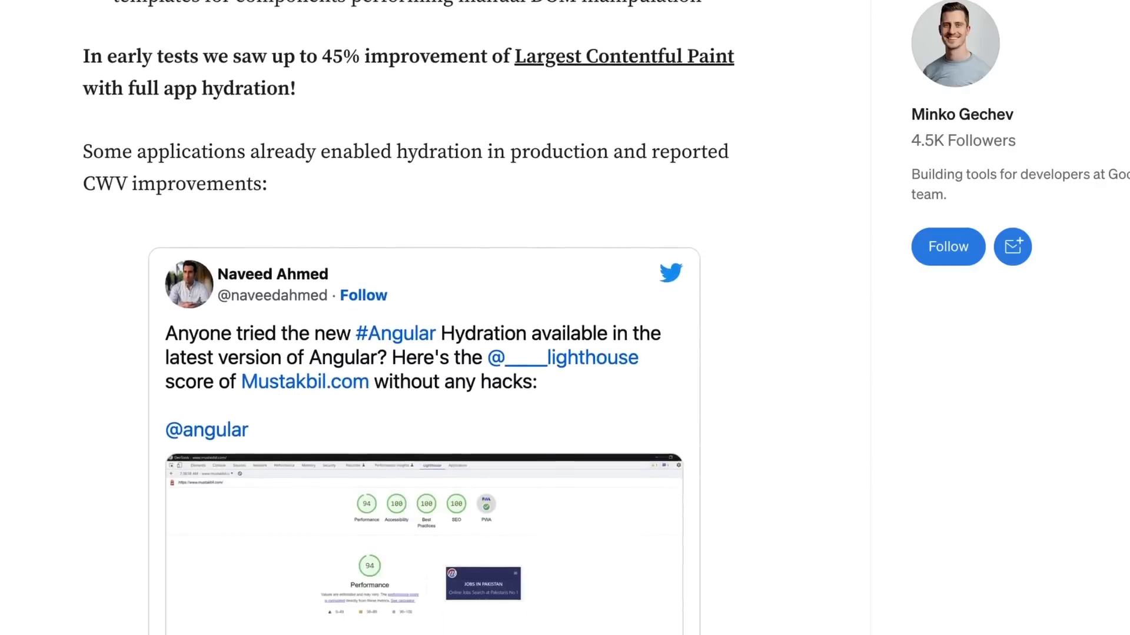
pyautogui.scroll(-3)
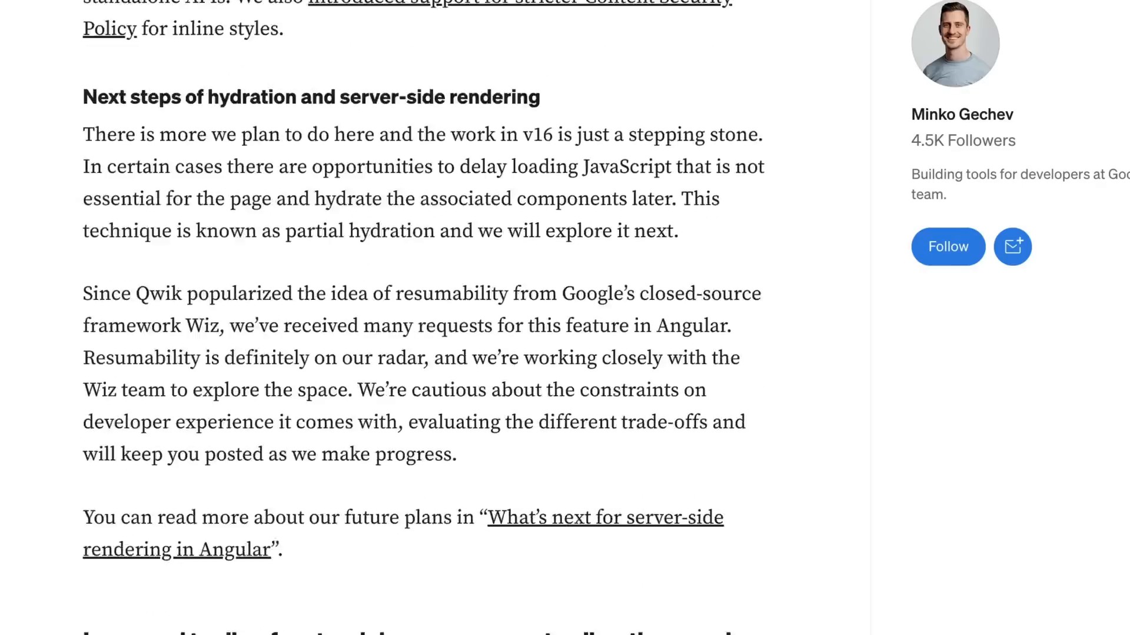
pyautogui.scroll(-3)
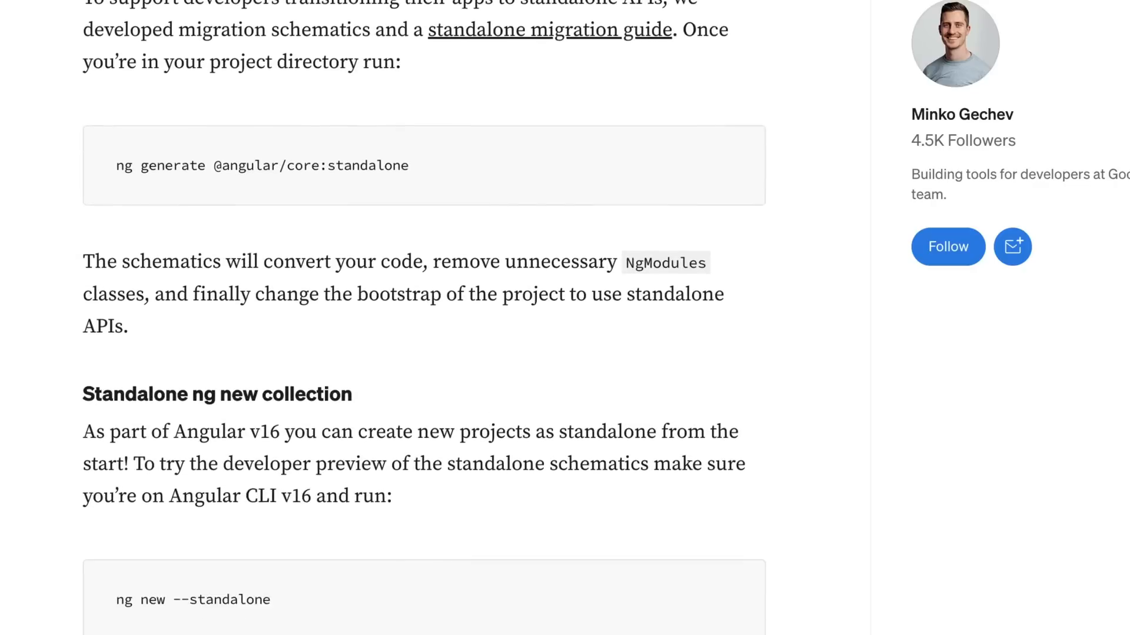
pyautogui.scroll(-3)
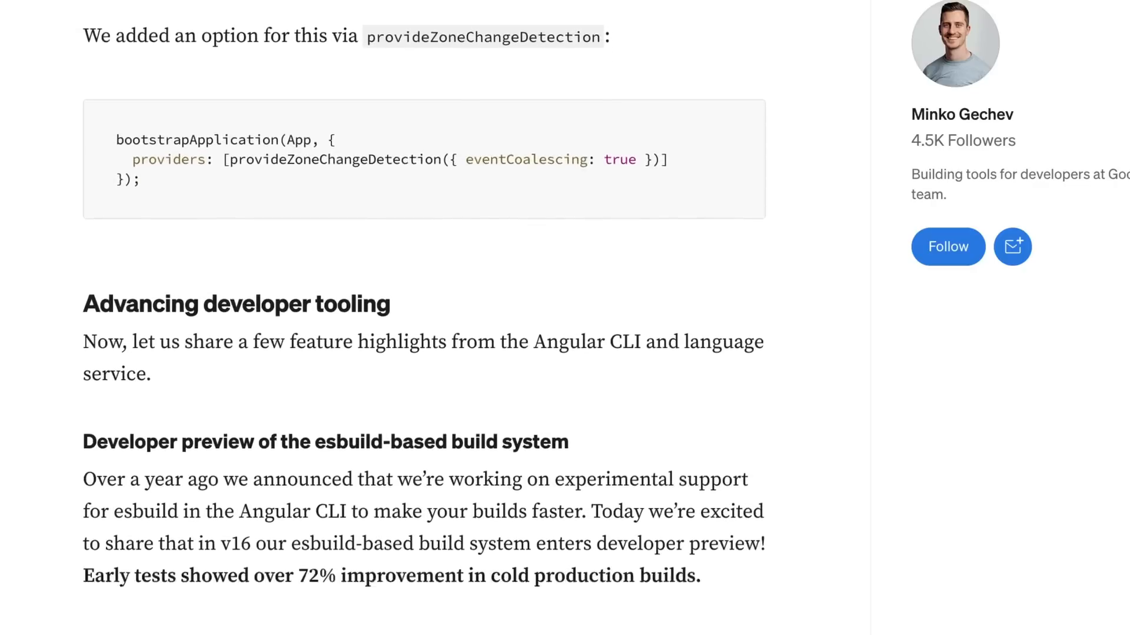
pyautogui.scroll(-3)
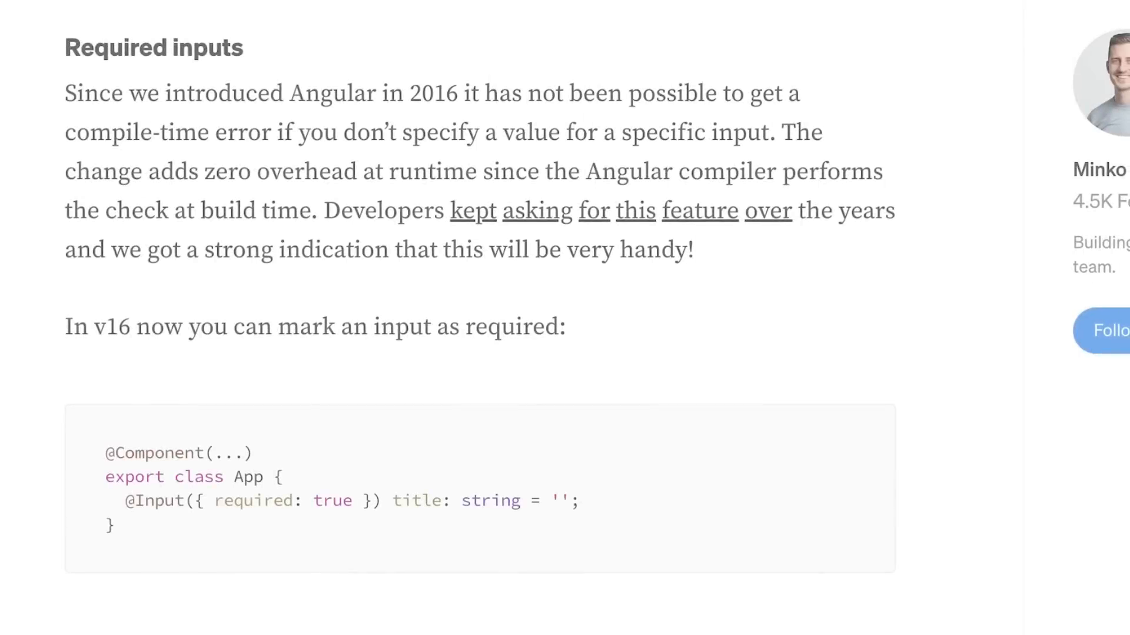
pyautogui.scroll(-3)
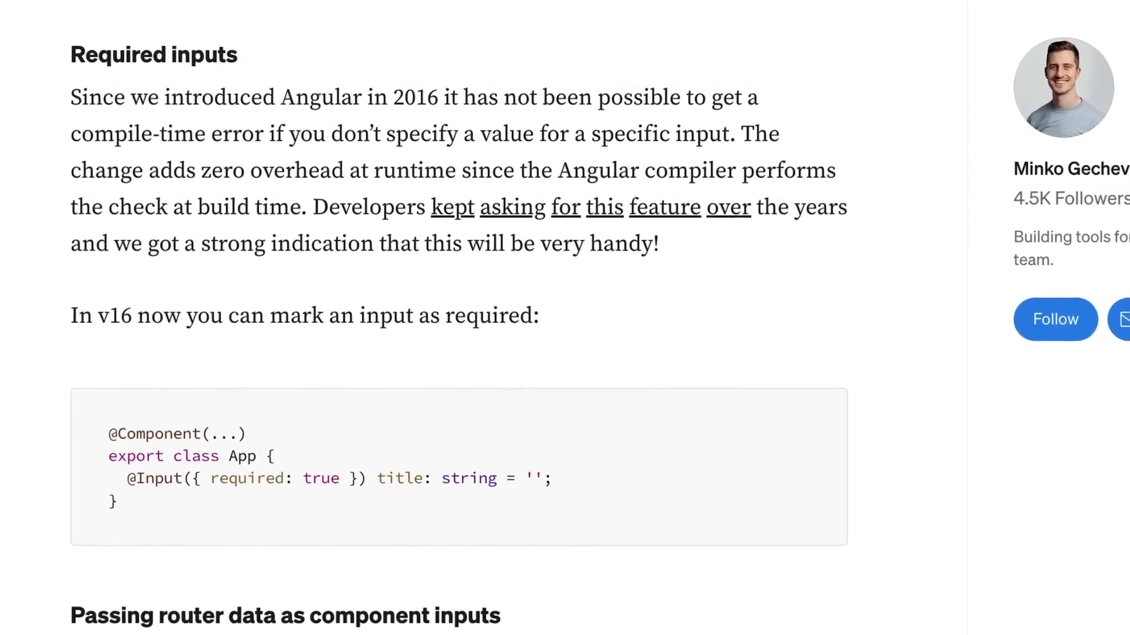
pyautogui.scroll(-3)
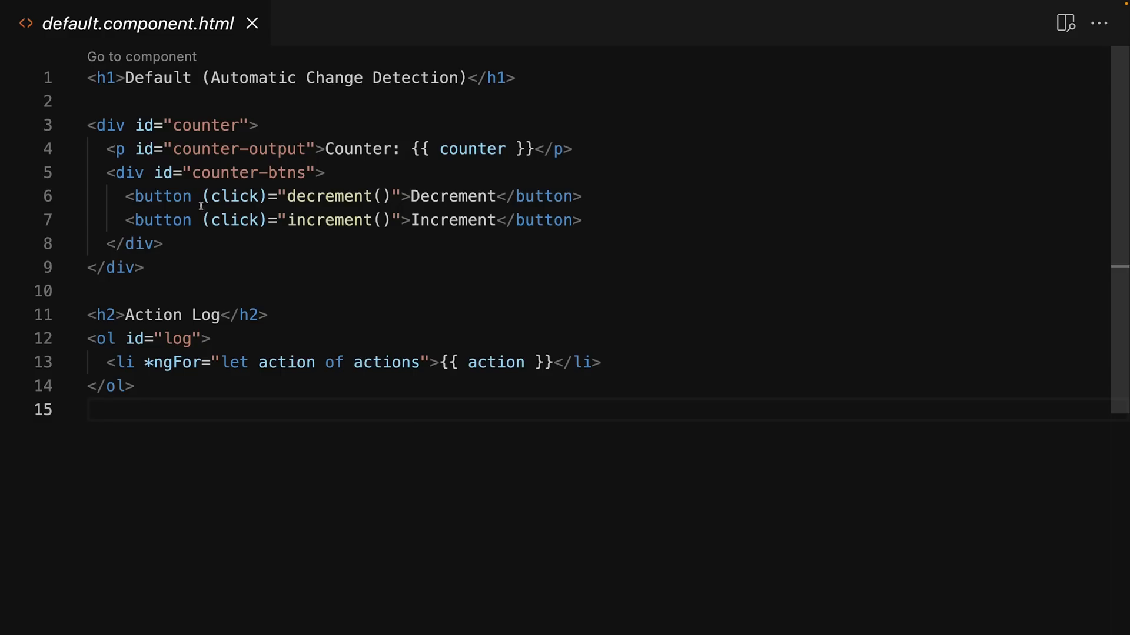
pyautogui.moveTo(204, 220); pyautogui.dragTo(401, 220)
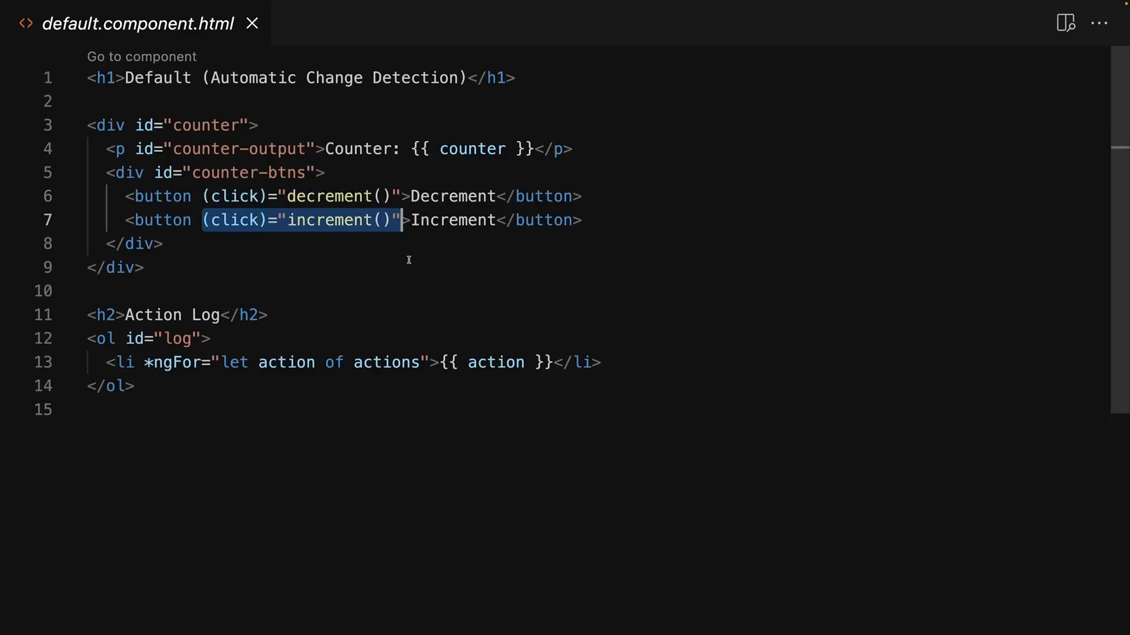
pyautogui.doubleClick(328, 220)
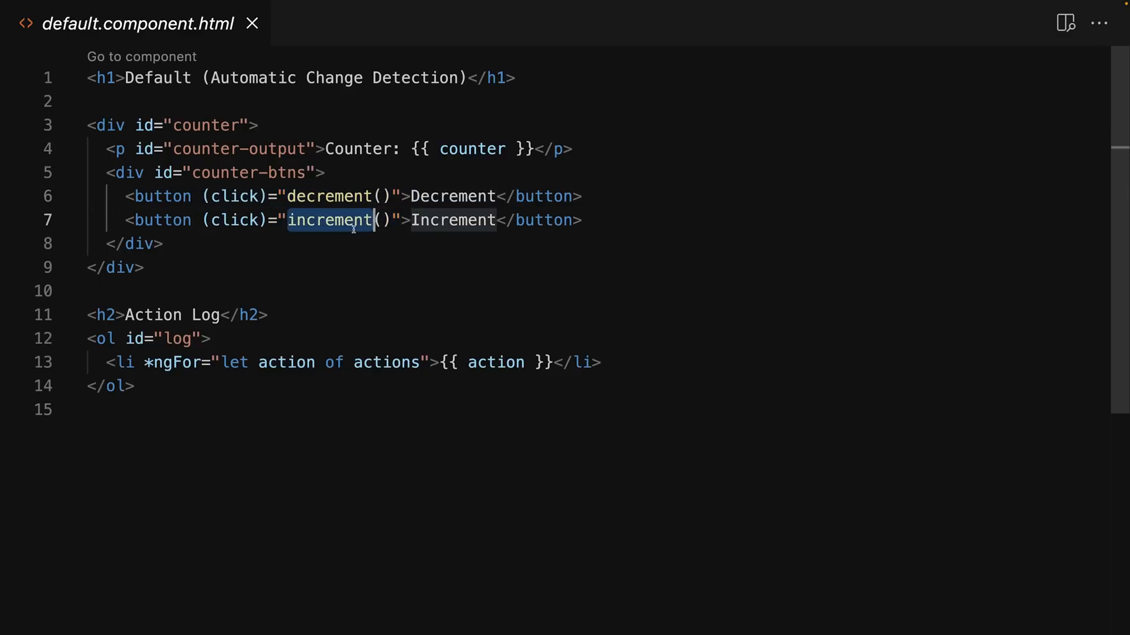
pyautogui.moveTo(378, 288)
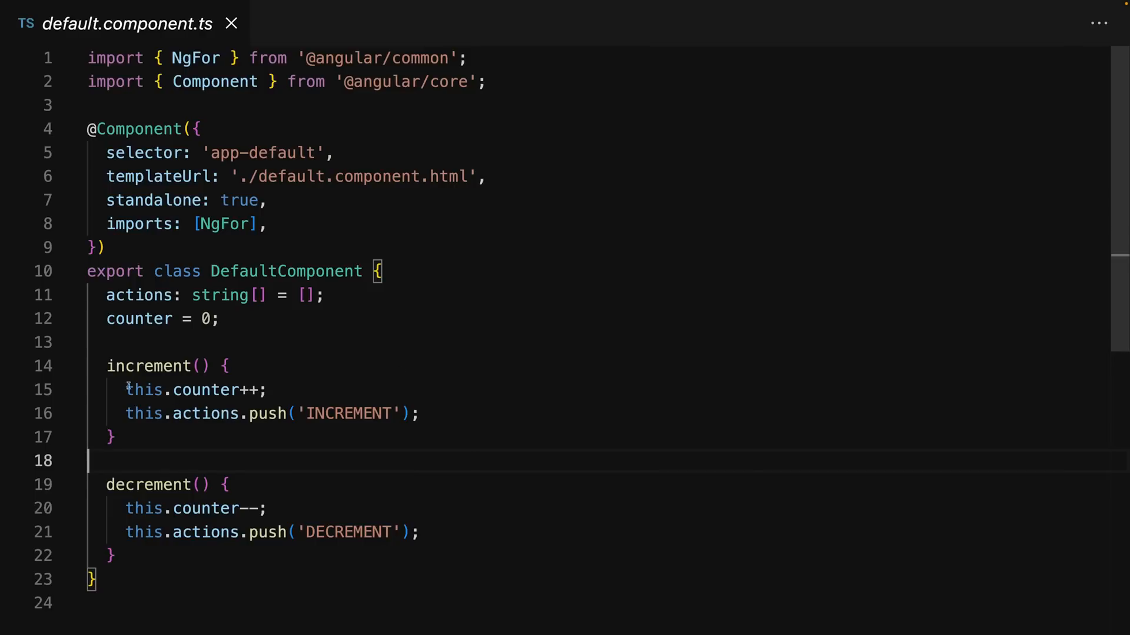
# - Bring up default.component.ts showing the counter, actions, increment() and decrement() members
pyautogui.moveTo(123, 508); pyautogui.dragTo(115, 555)
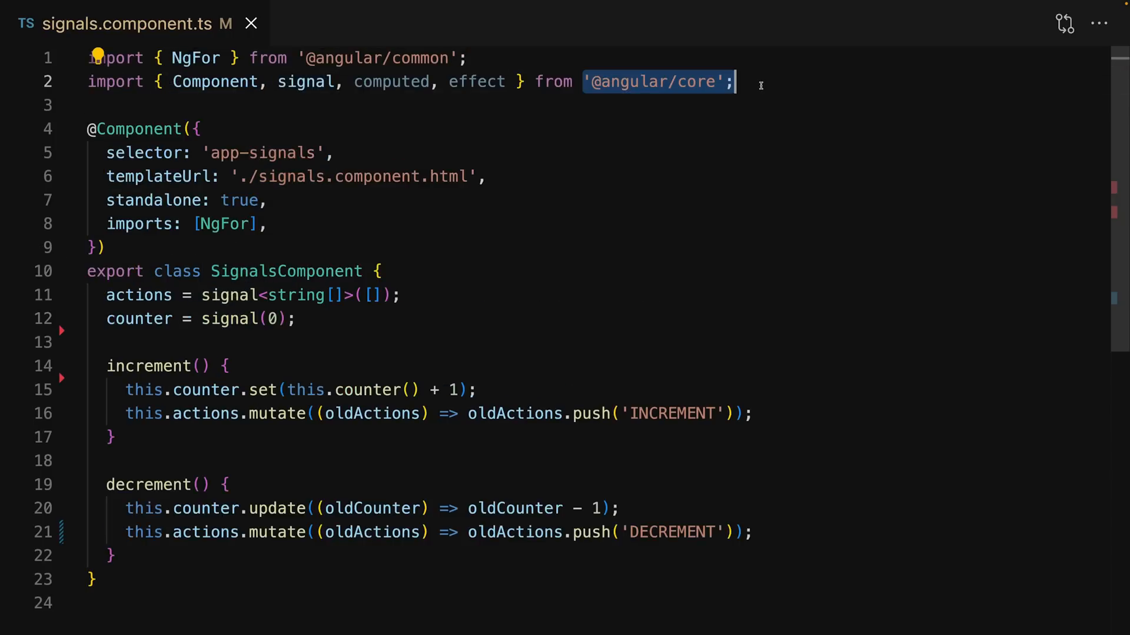
pyautogui.moveTo(675, 193)
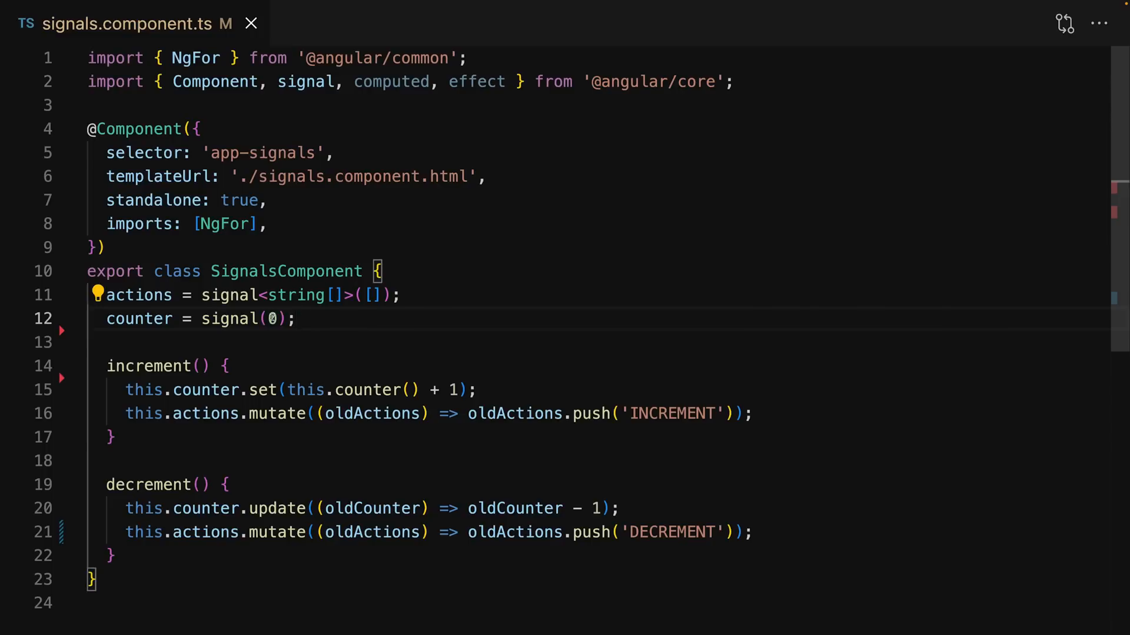
# - Try true, {} and [] as the counter signal's initial value, then settle on counter = signal(0)
pyautogui.doubleClick(270, 318)
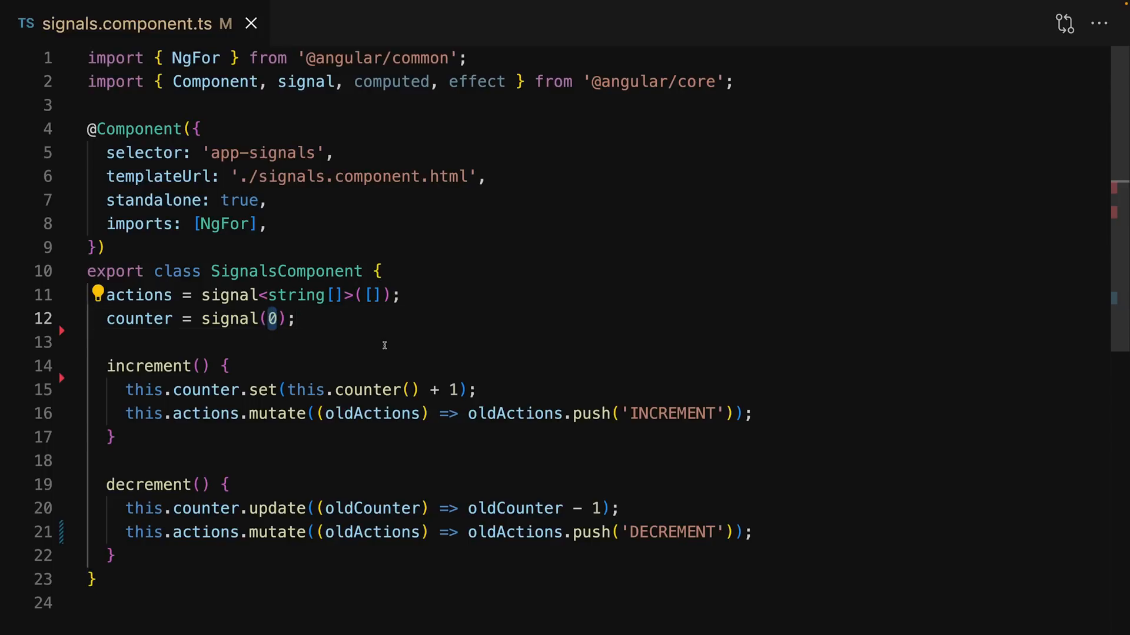
pyautogui.scroll(-3)
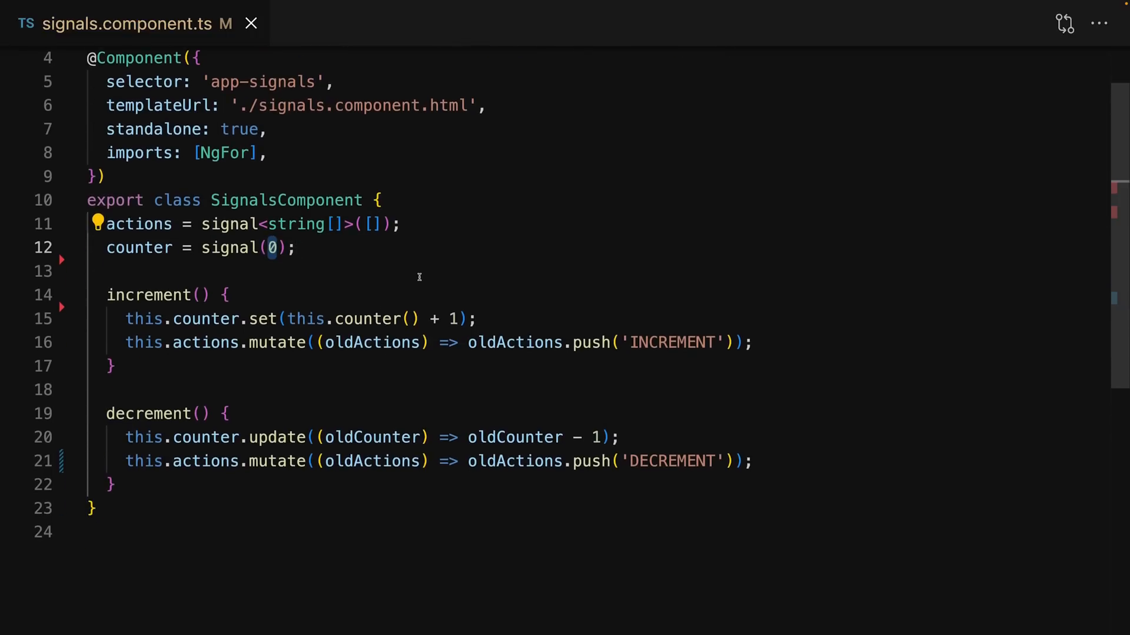
pyautogui.press('Backspace')
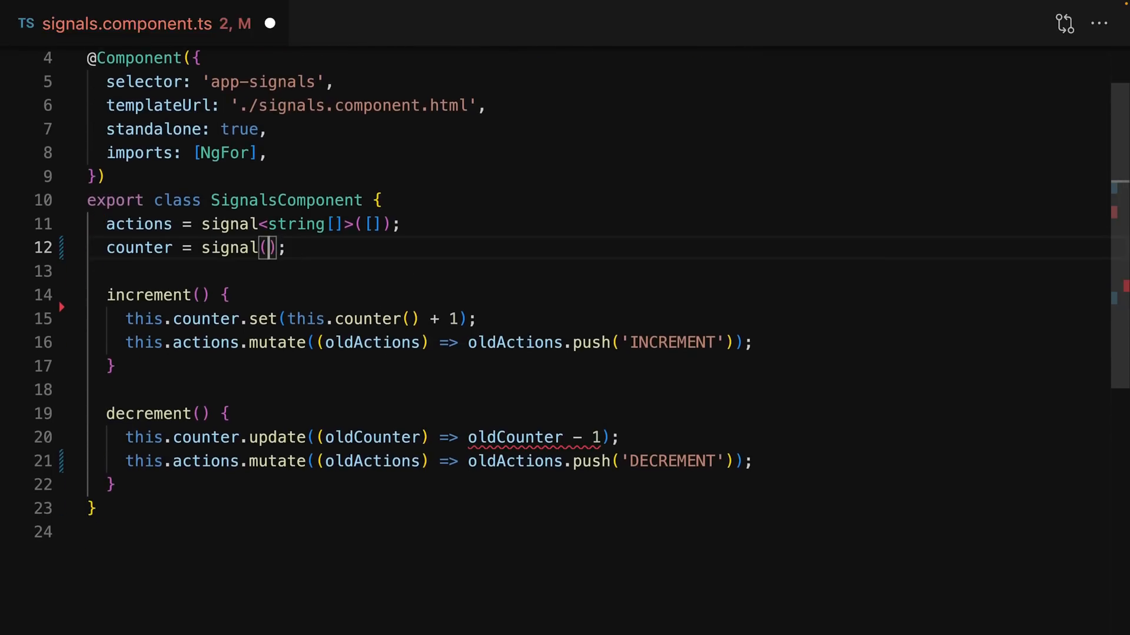
pyautogui.write('true')
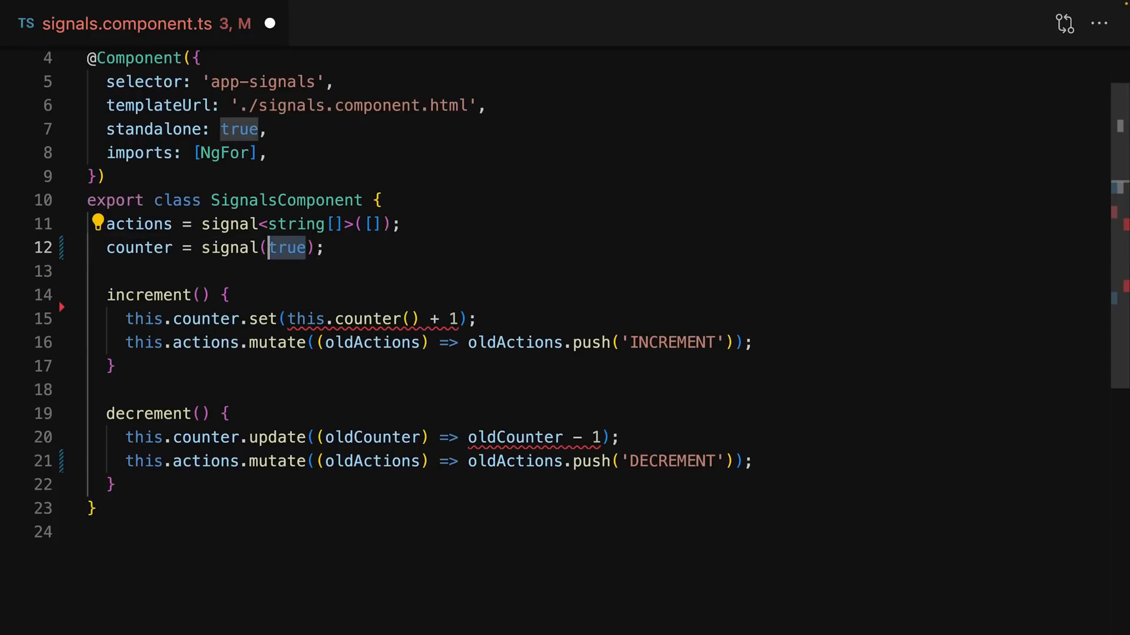
pyautogui.write('{}')
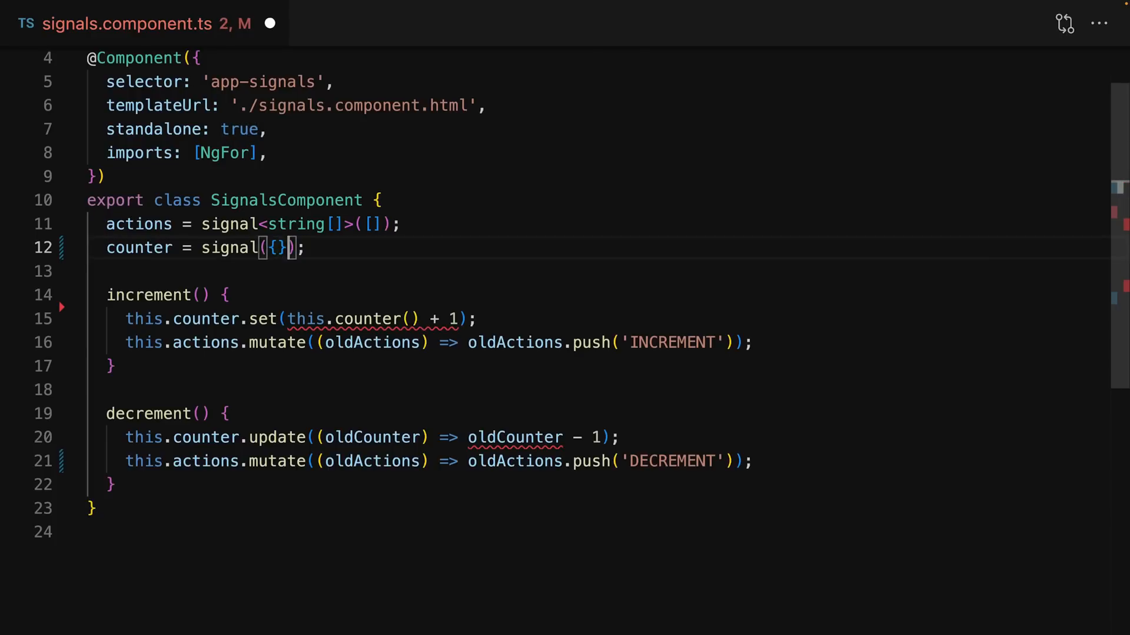
pyautogui.write('[]')
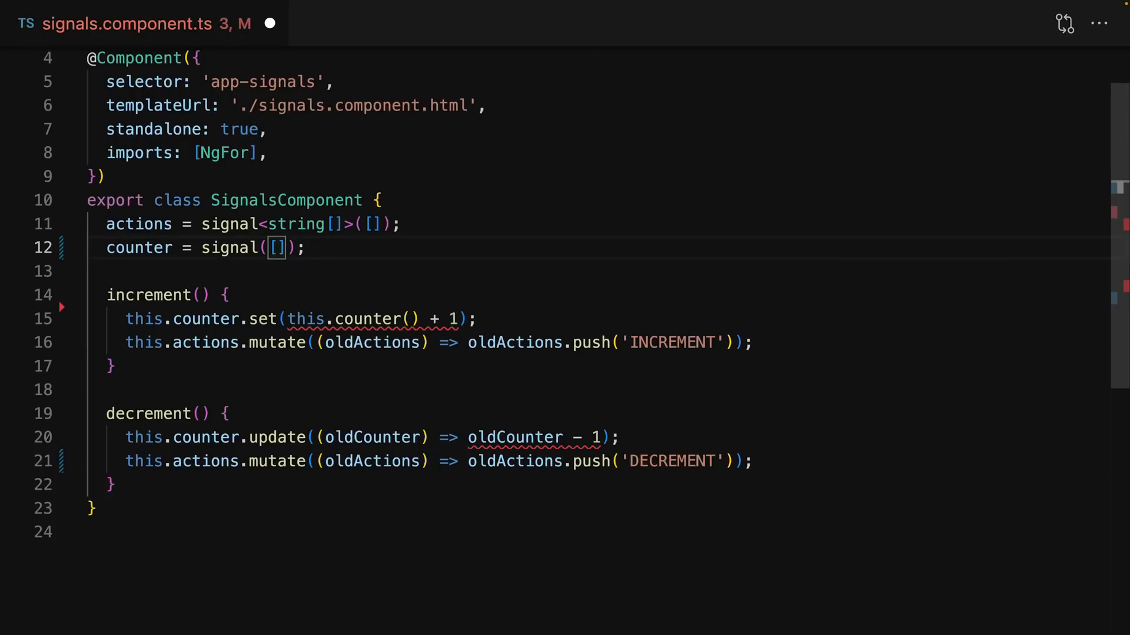
pyautogui.write('0')
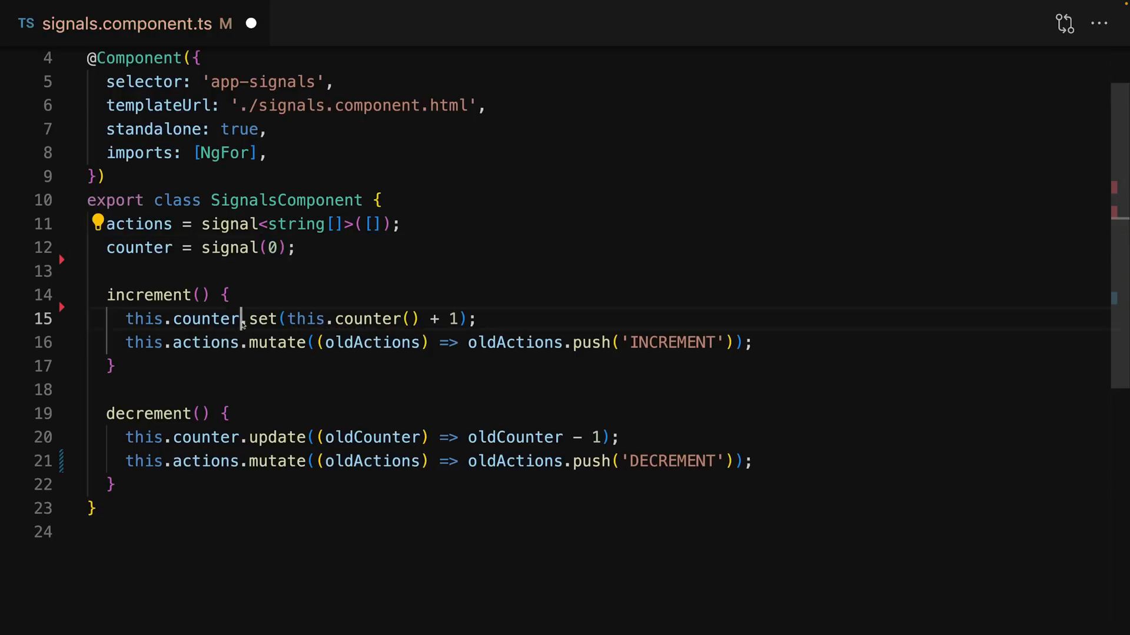
pyautogui.doubleClick(261, 319)
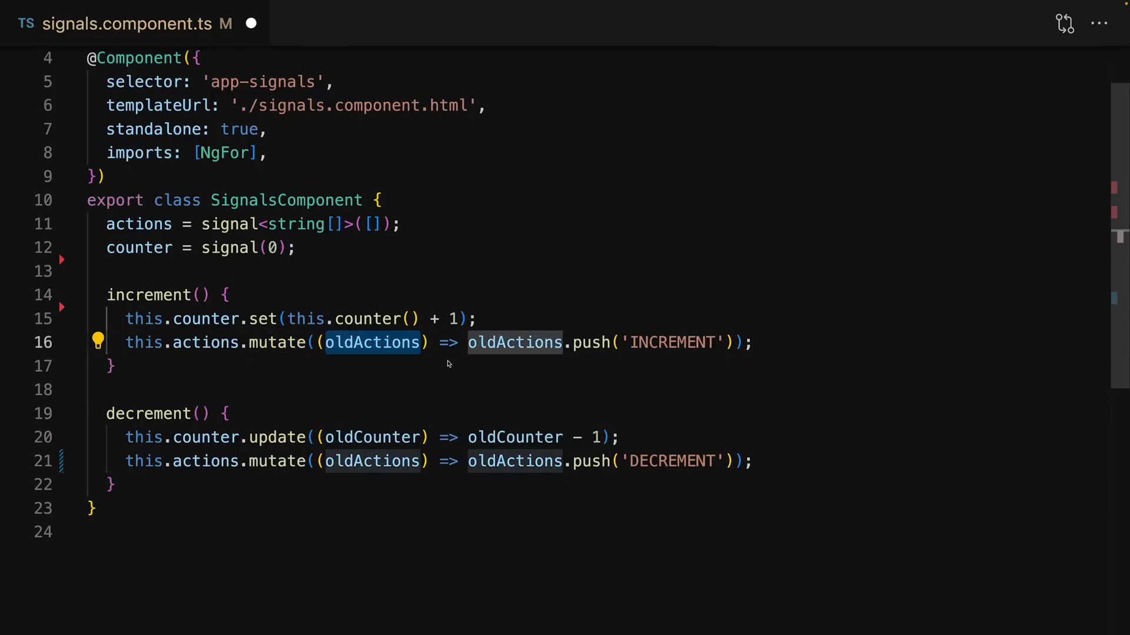
pyautogui.moveTo(240, 443)
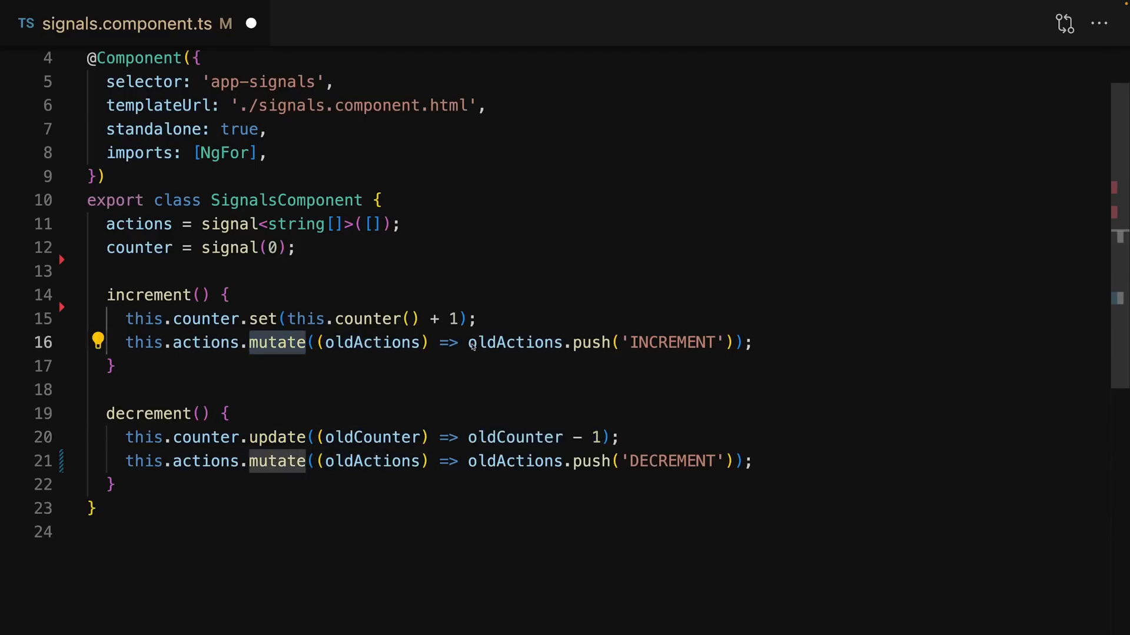
pyautogui.moveTo(468, 343); pyautogui.dragTo(727, 342)
pyautogui.write('5')
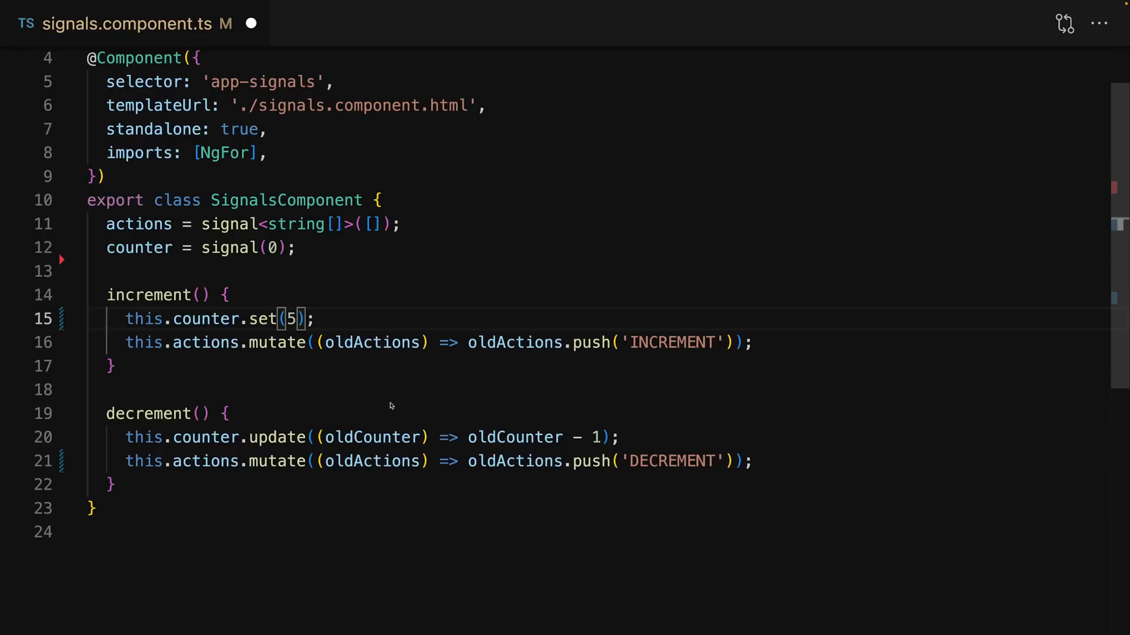
pyautogui.write('this.counter() + 1')
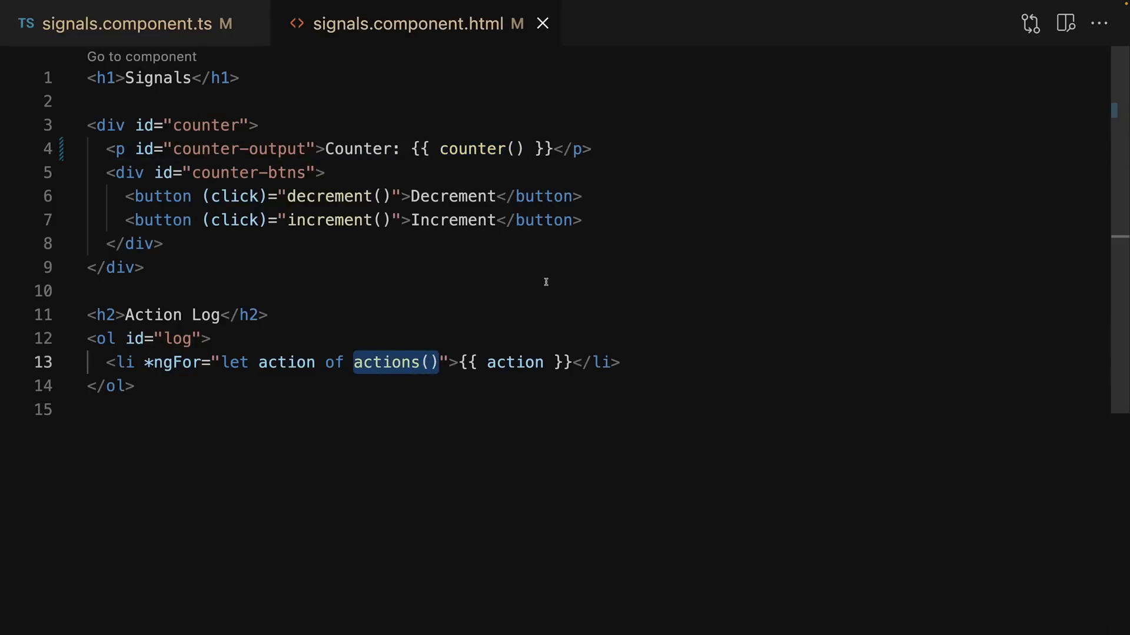
pyautogui.moveTo(542, 287)
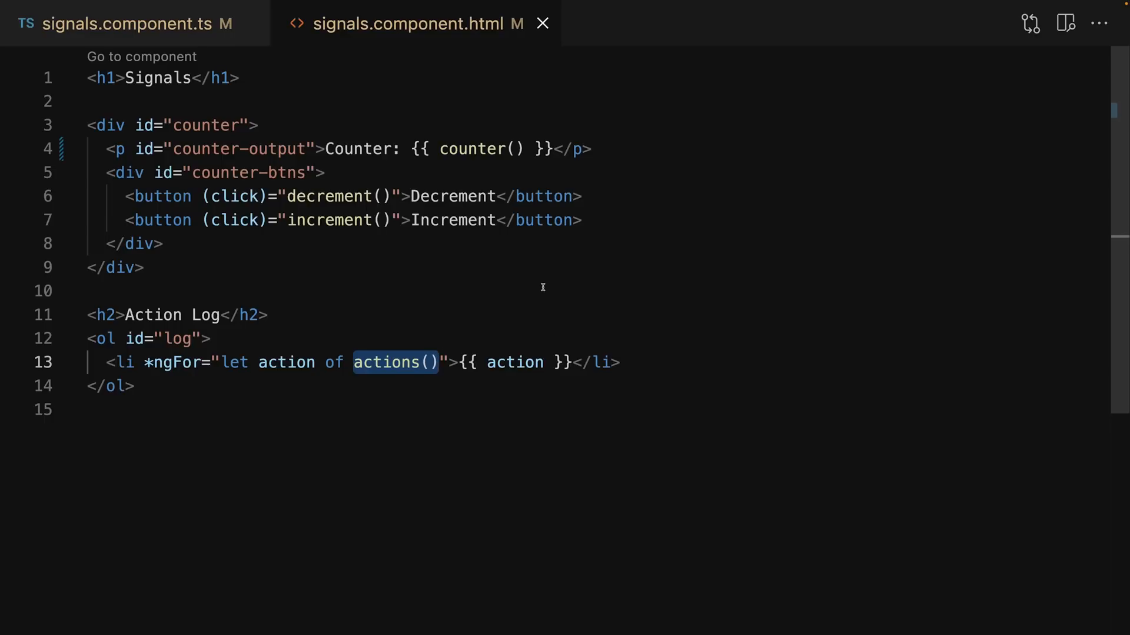
# - Highlight counter() in signals.component.html, then return to the signals TypeScript class
pyautogui.doubleClick(480, 148)
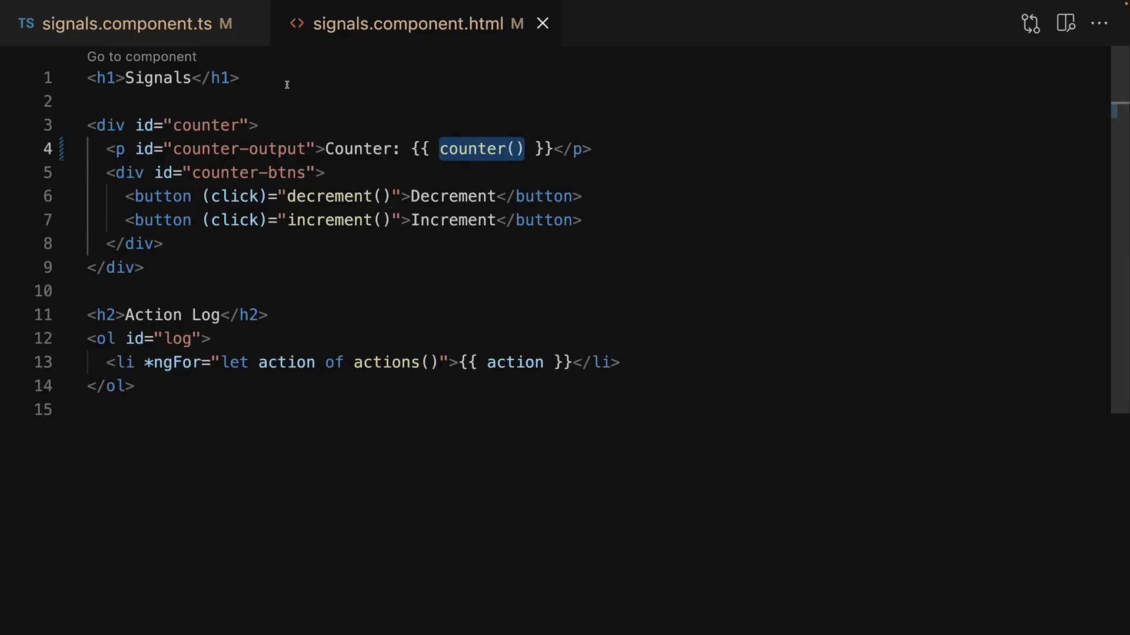
pyautogui.click(123, 24)
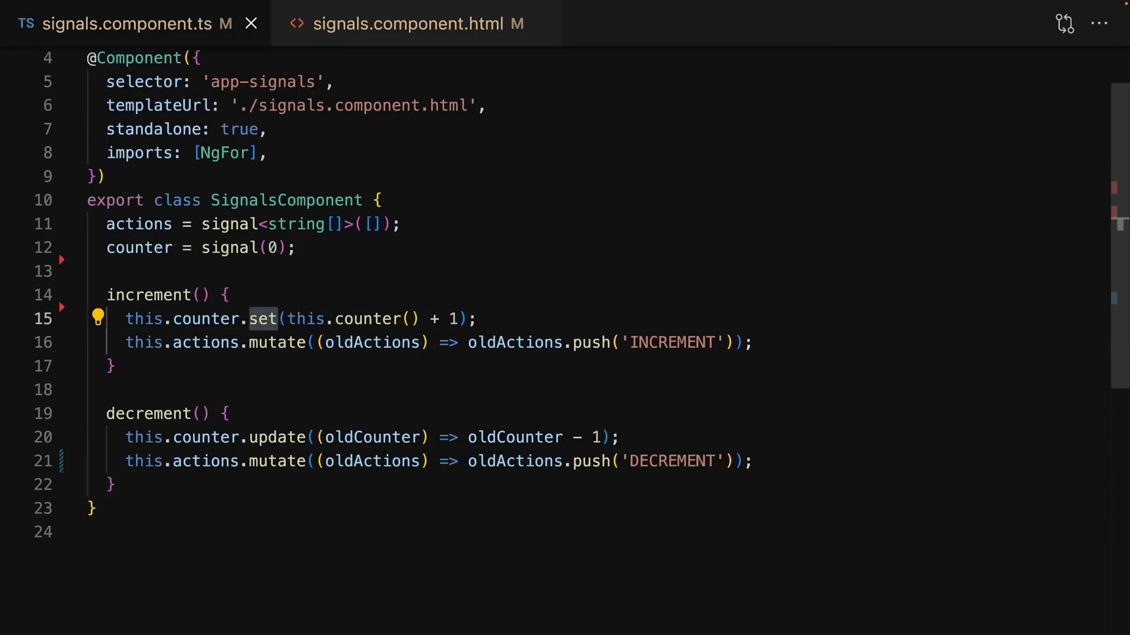
pyautogui.click(240, 438)
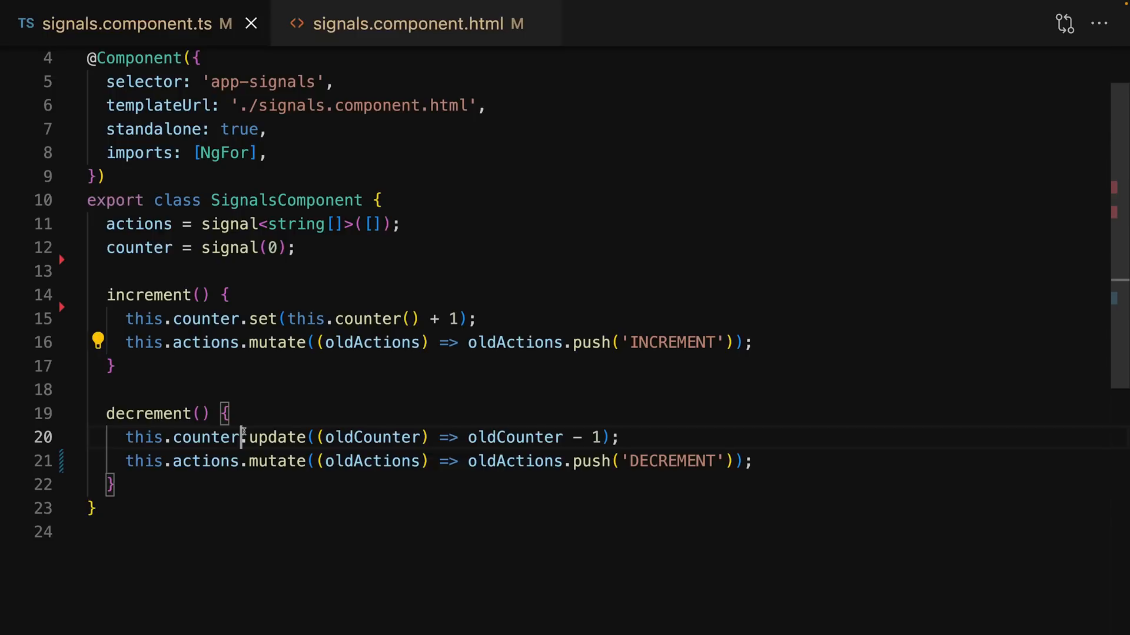
pyautogui.doubleClick(273, 436)
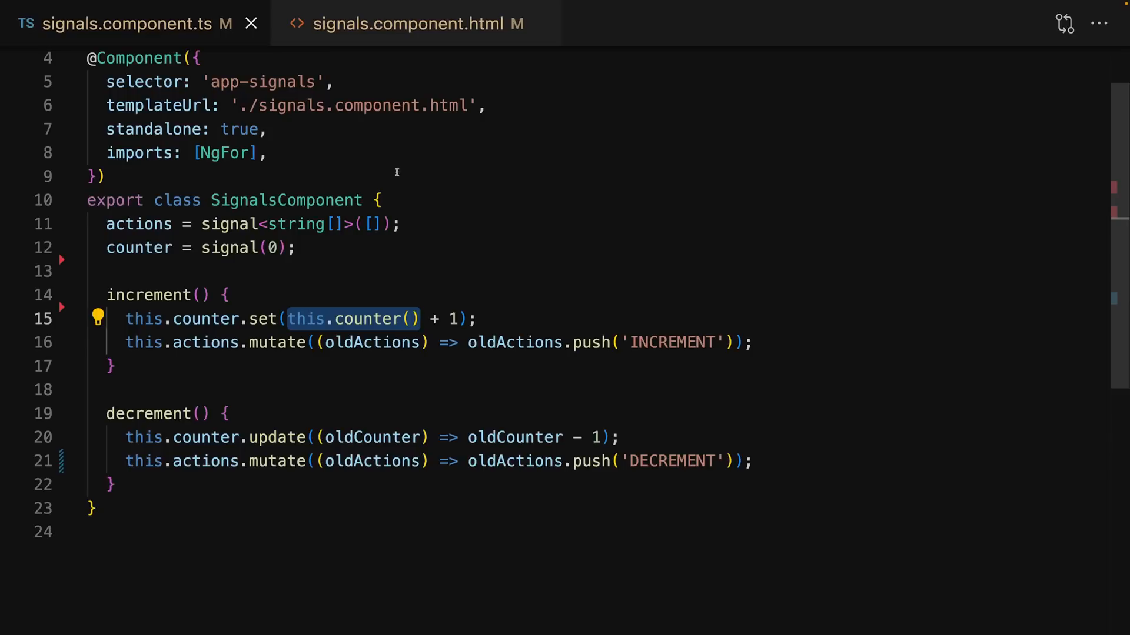
pyautogui.click(413, 23)
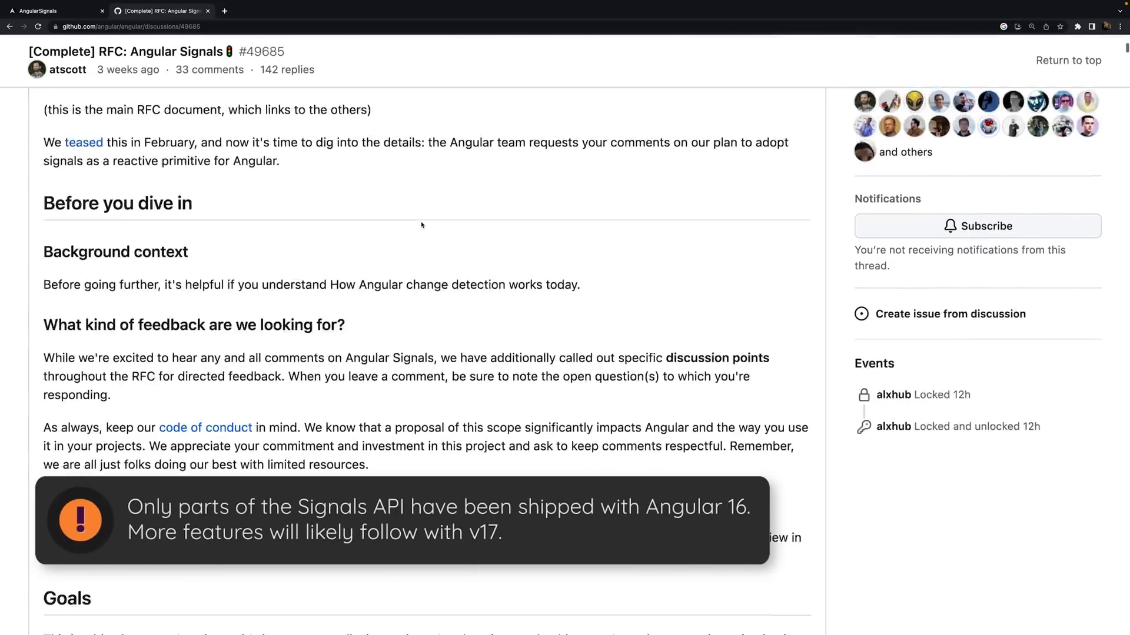
# - From the Angular Signals RFC, follow the RFC #3: Signal-based components link down to its Introduction
pyautogui.scroll(-3)
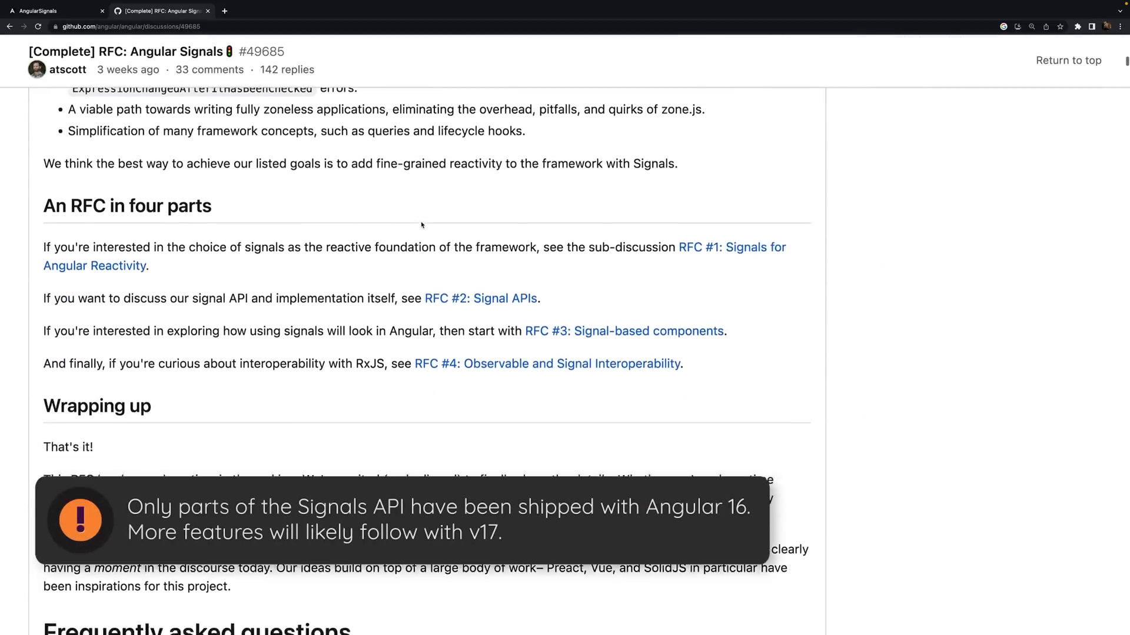
pyautogui.scroll(-3)
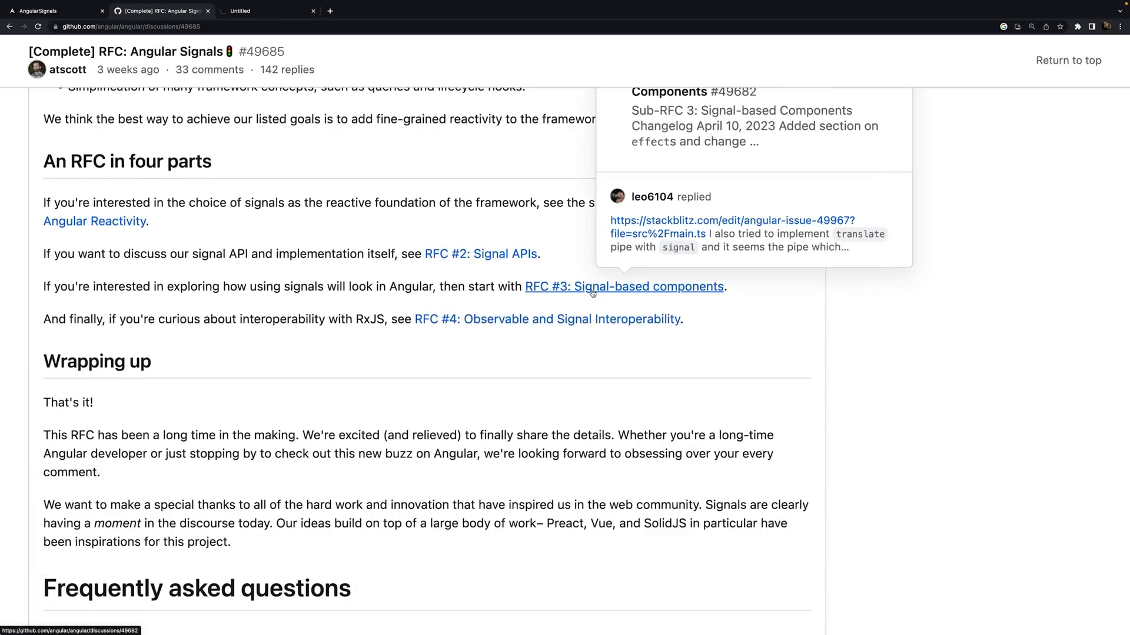
pyautogui.click(623, 286)
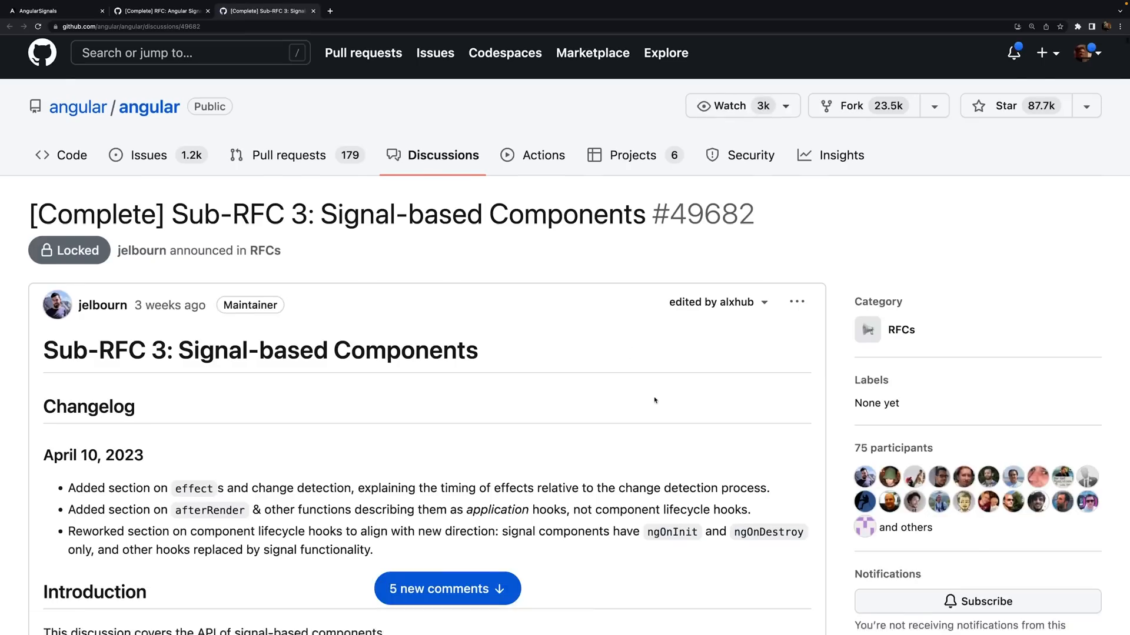
pyautogui.scroll(-3)
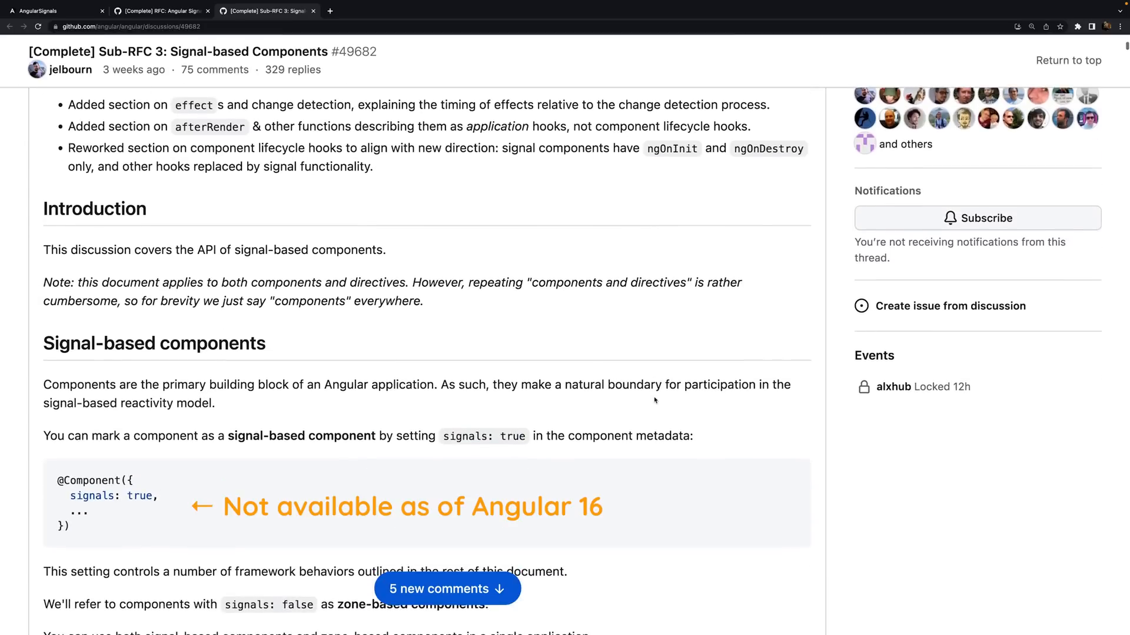